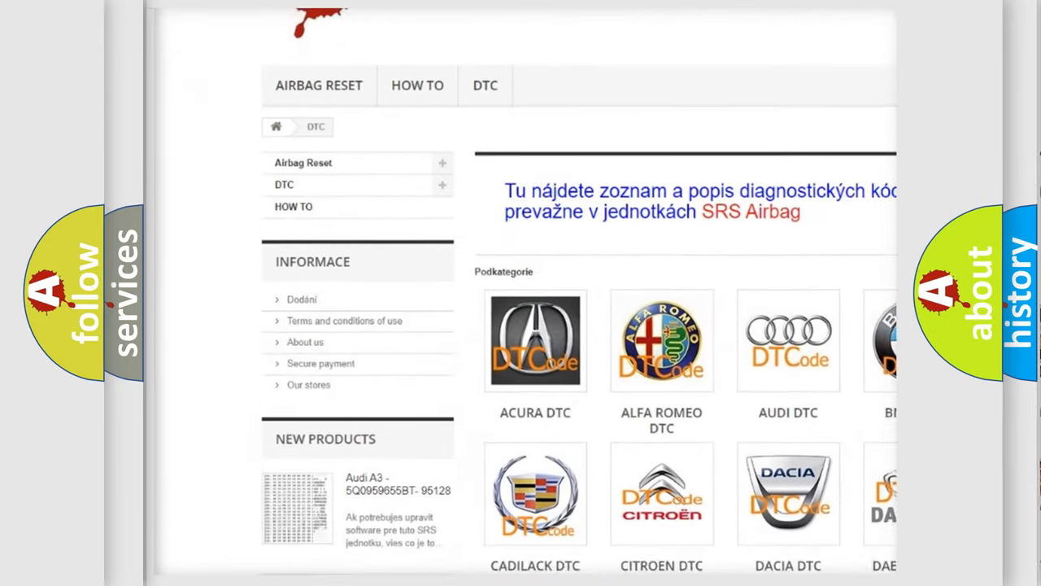
scroll(down, 3)
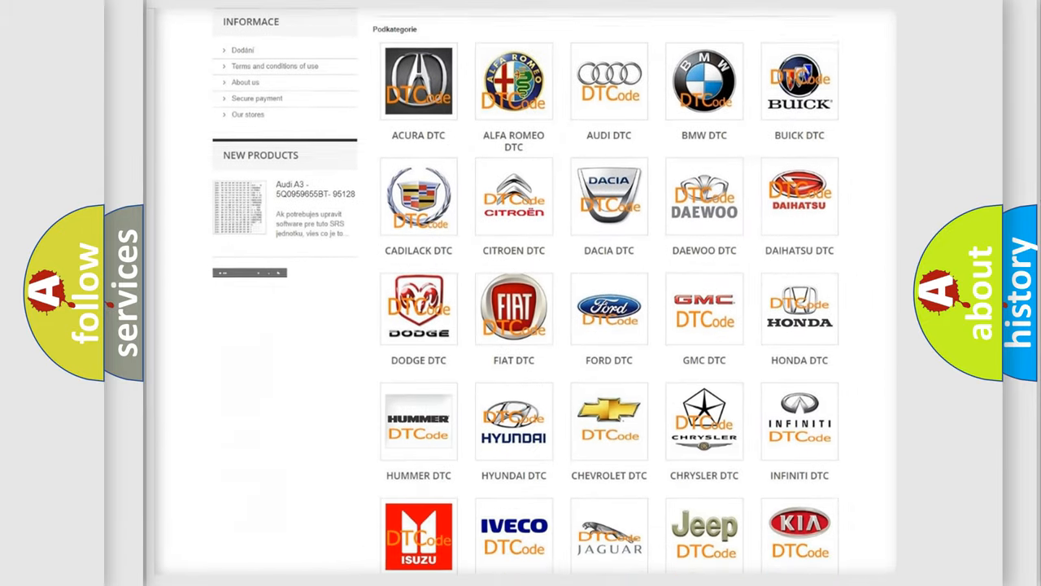
scroll(down, 3)
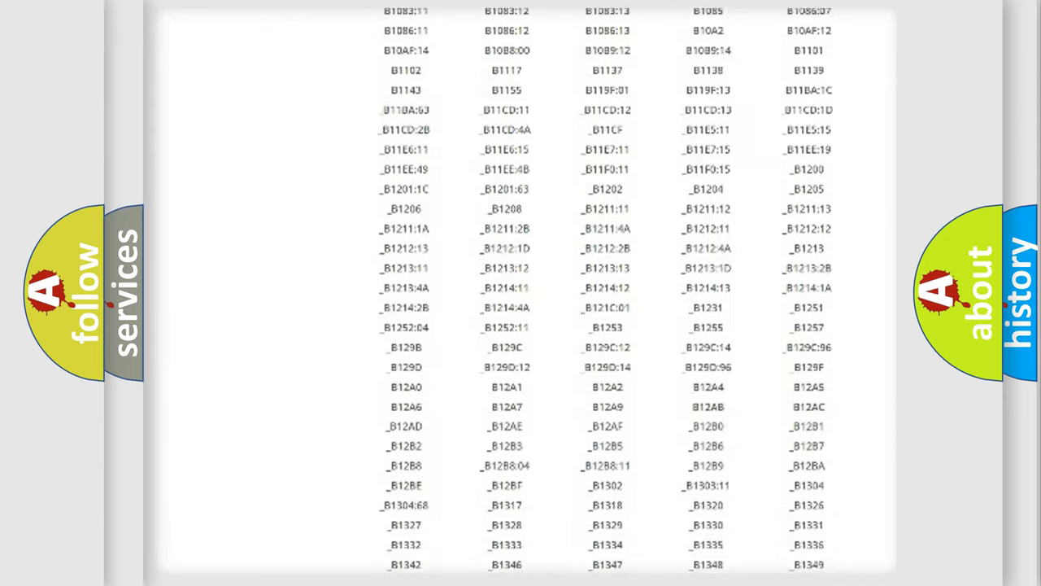
scroll(down, 3)
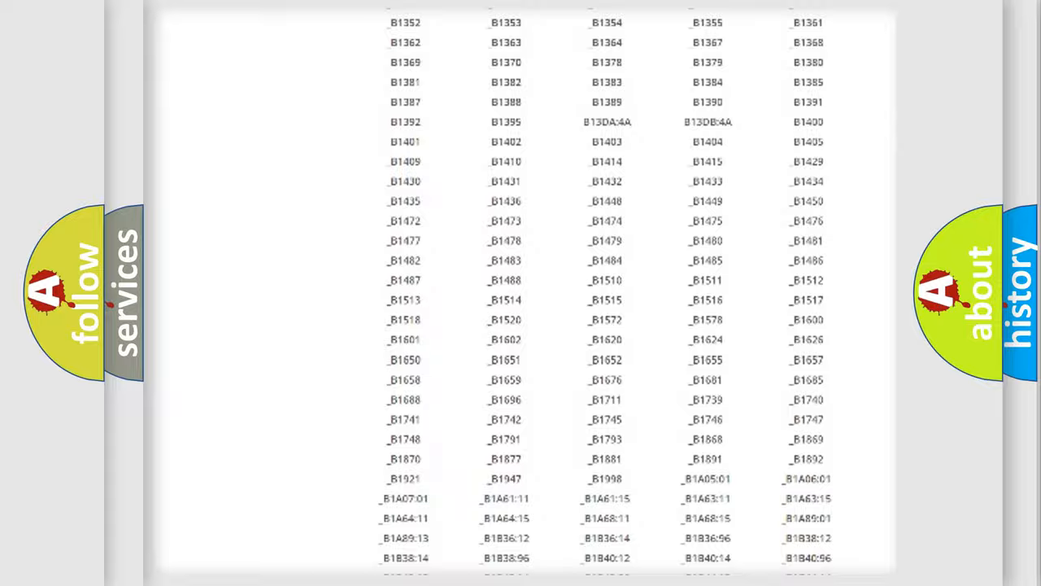